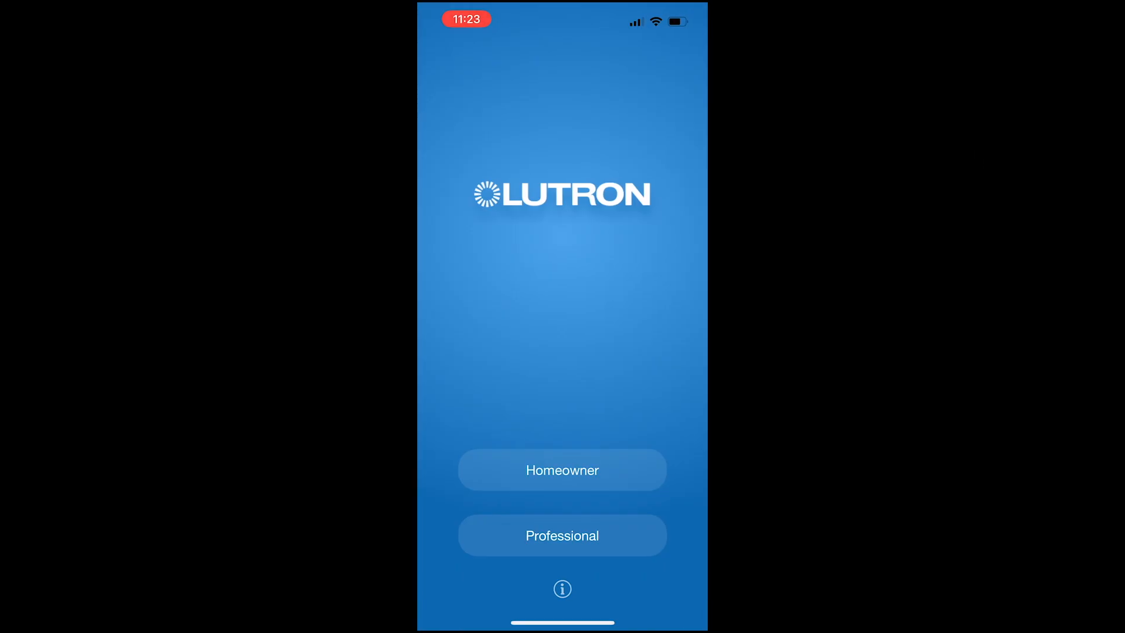
Choose Professional on the start screen to reach the Pro Installer Mode sign-in
left_click(561, 469)
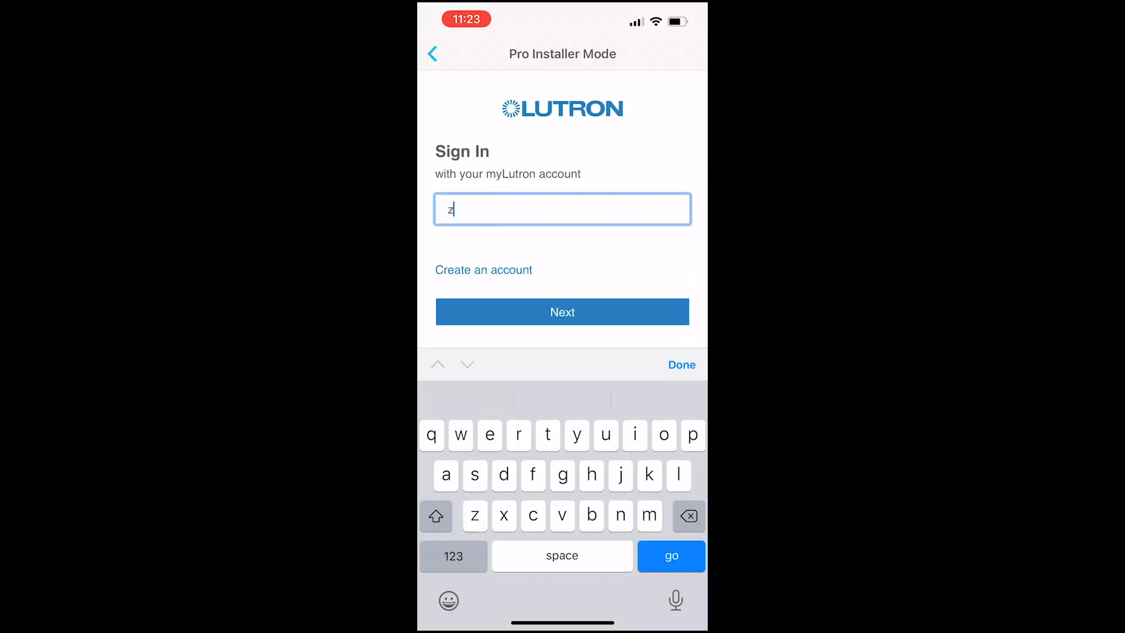
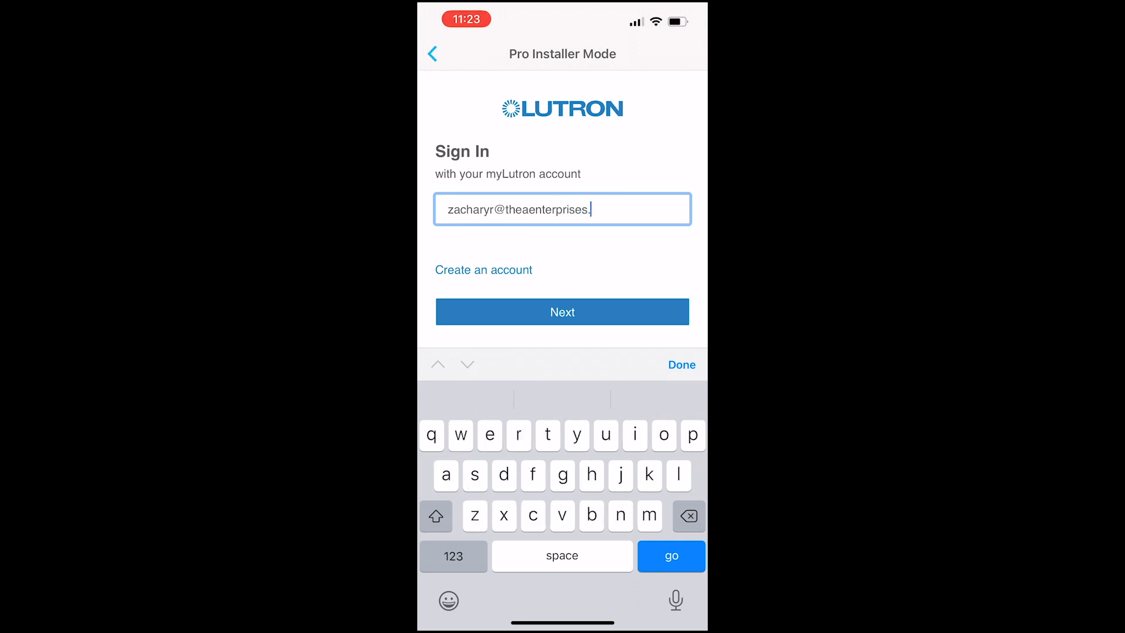
left_click(562, 312)
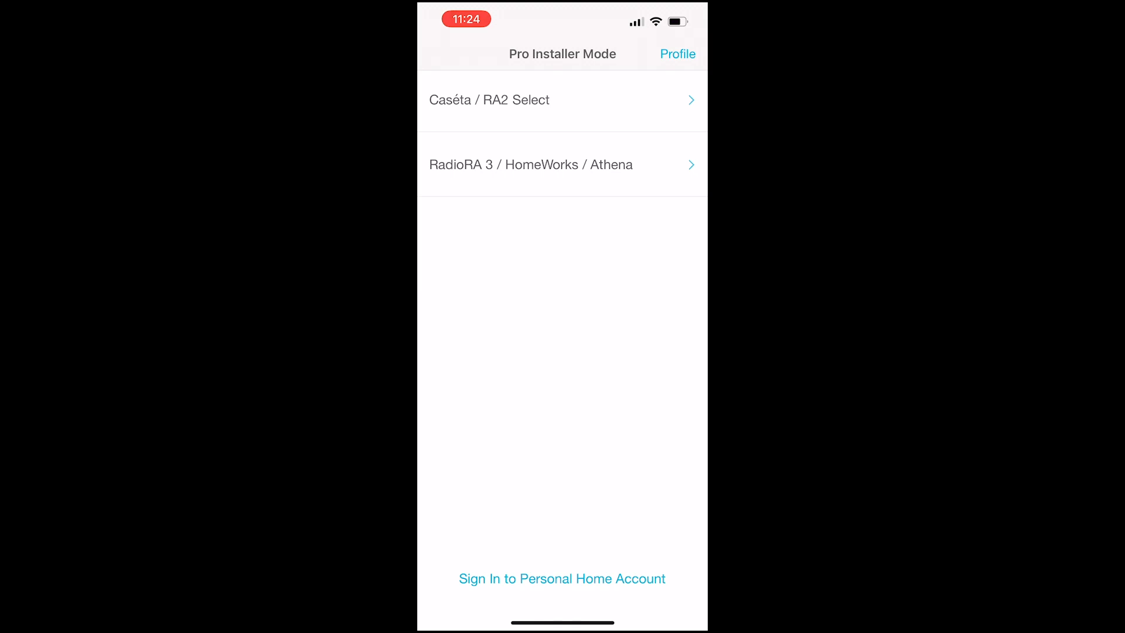
Pick a RadioRA 3 / HomeWorks / Athena system, choose Deactivate devices, and accept the warning
left_click(530, 165)
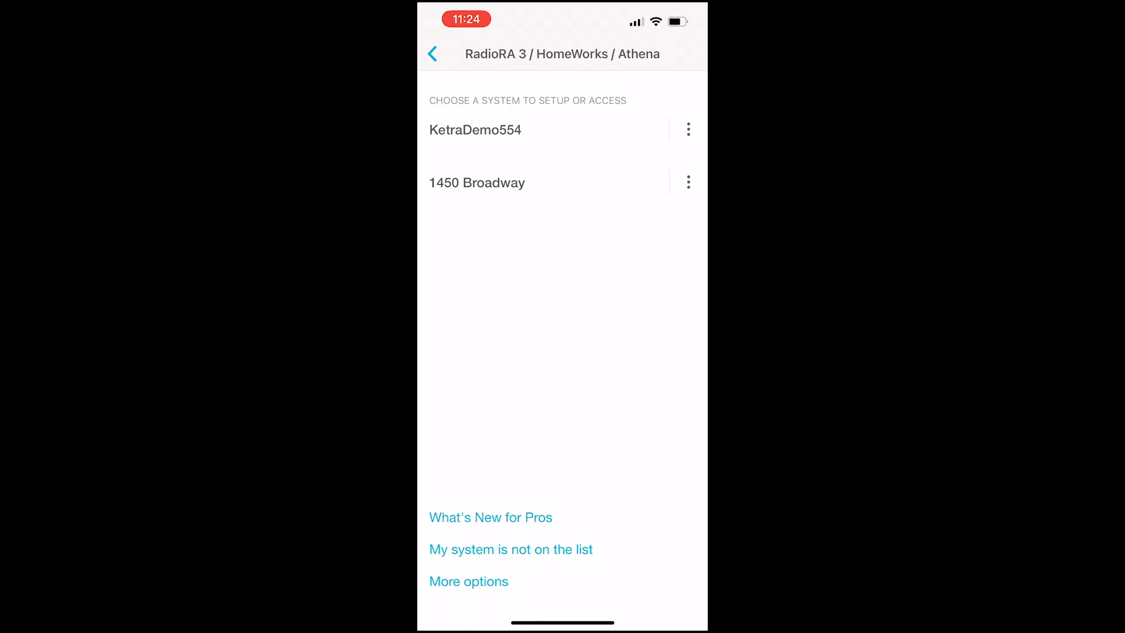
left_click(468, 581)
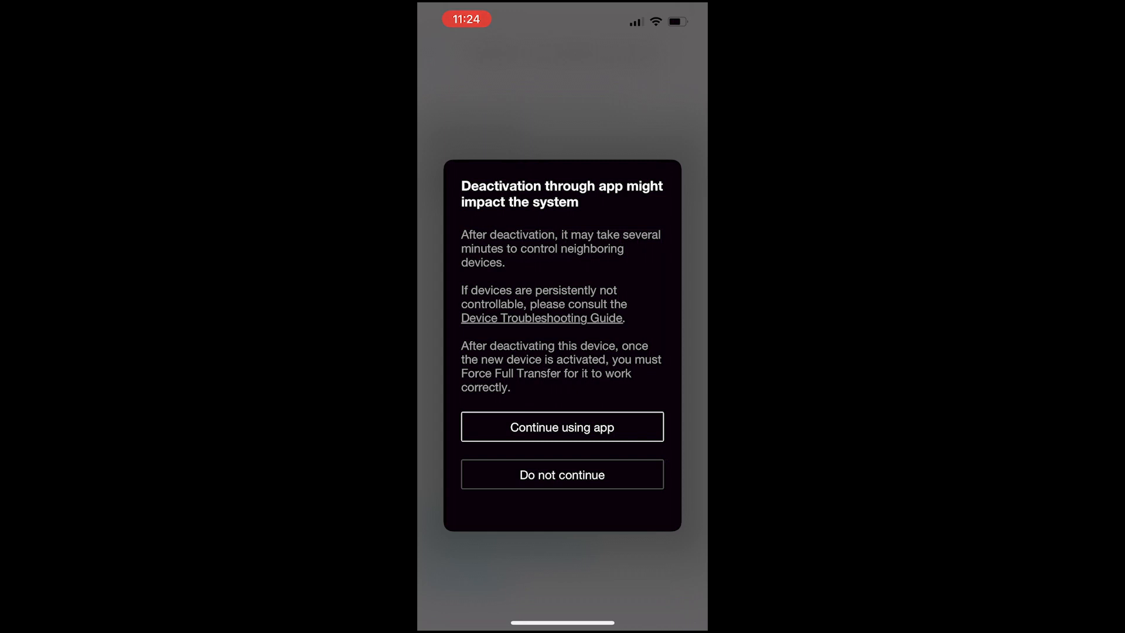
left_click(561, 426)
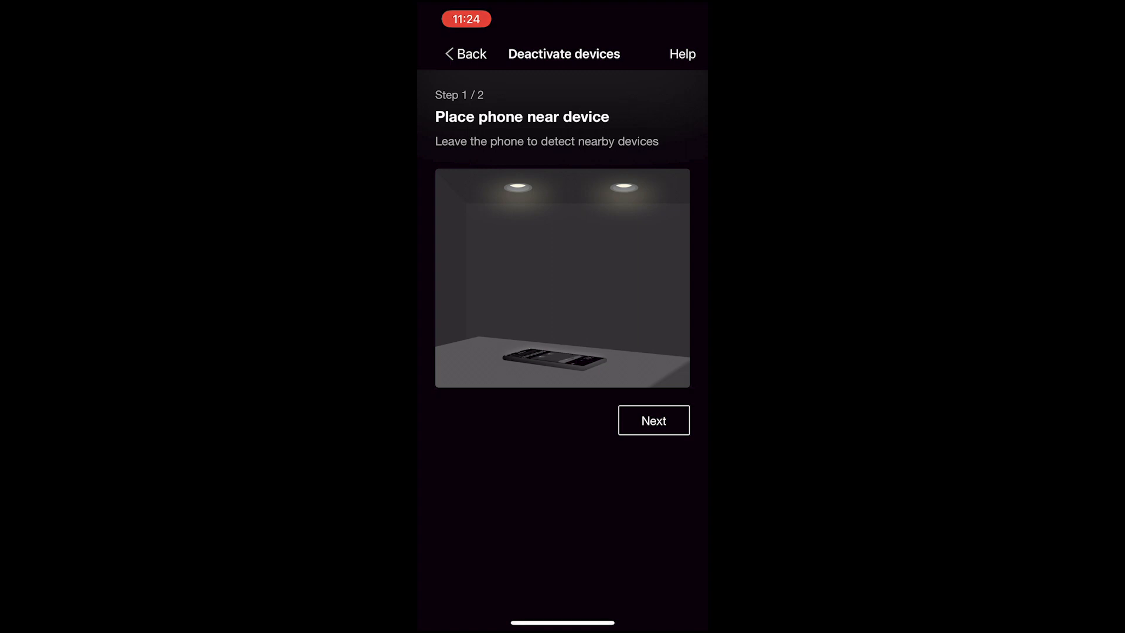
Move past Step 1 and start the circuit power-cycle countdown on Step 2
left_click(654, 420)
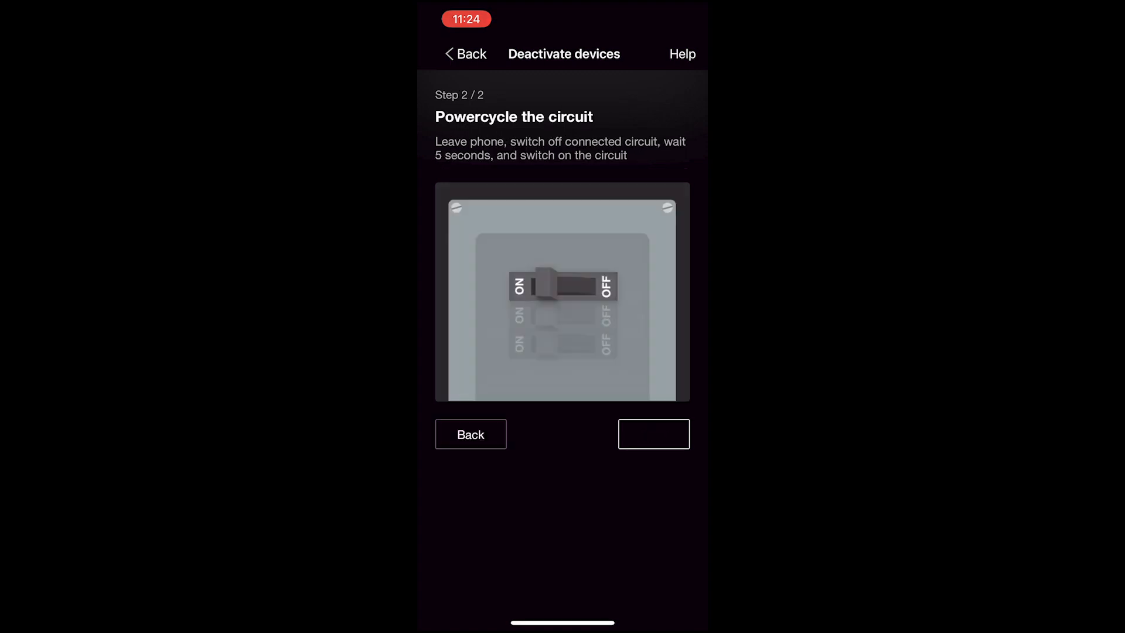
left_click(561, 290)
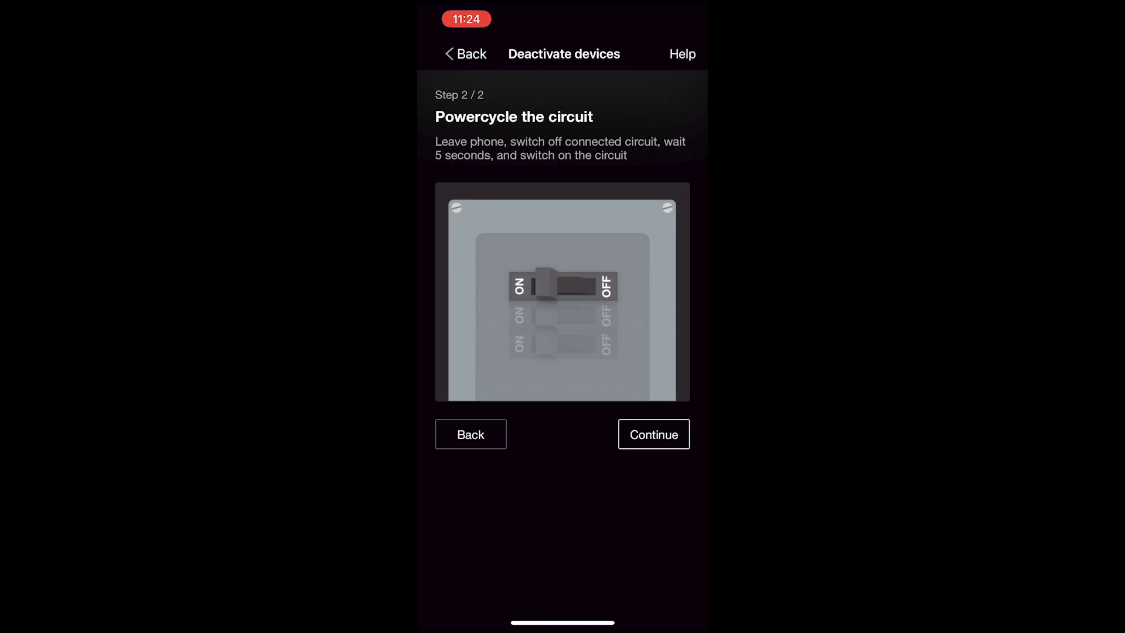
left_click(560, 287)
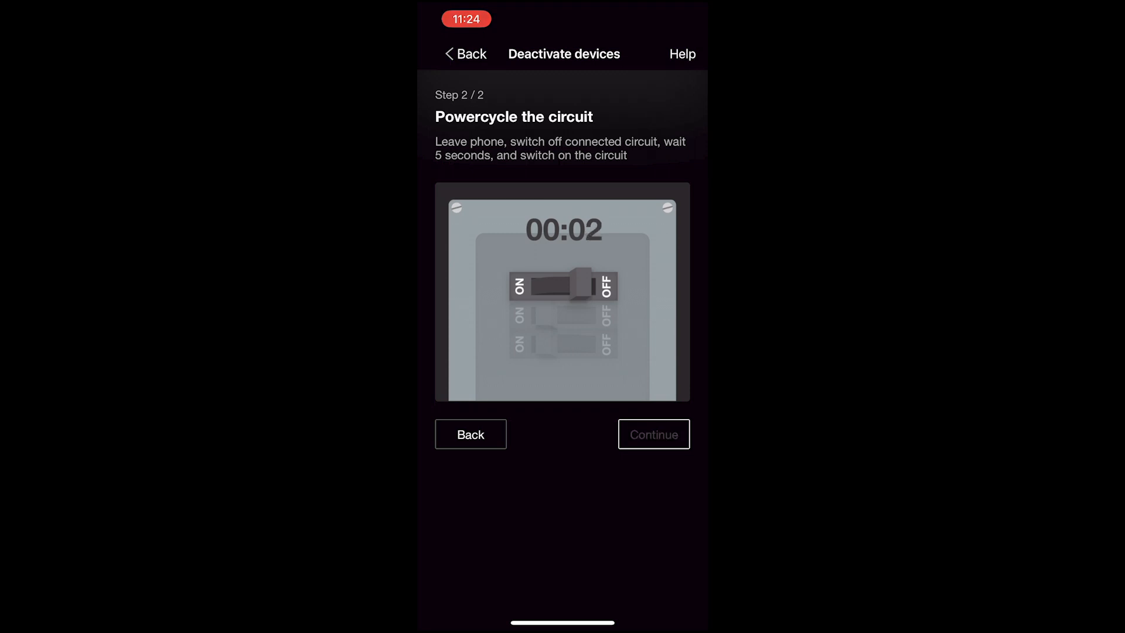